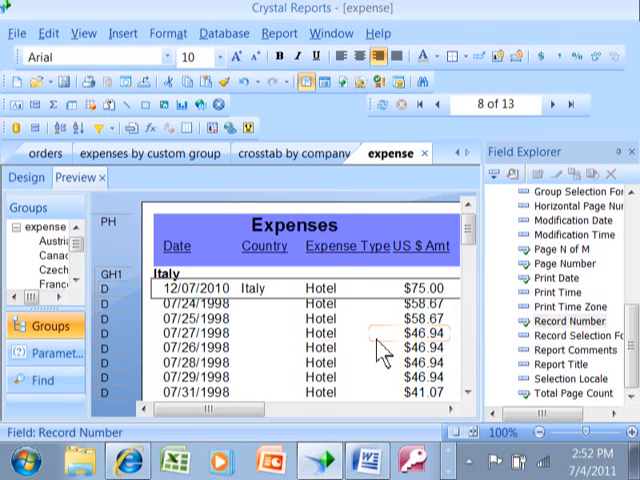
mouse_move(378, 350)
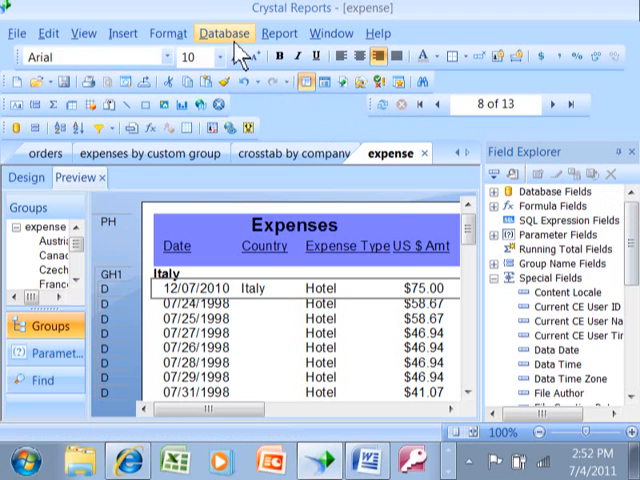
Review the report's data source tables in Database Expert and inspect the Record Number field.
click(224, 32)
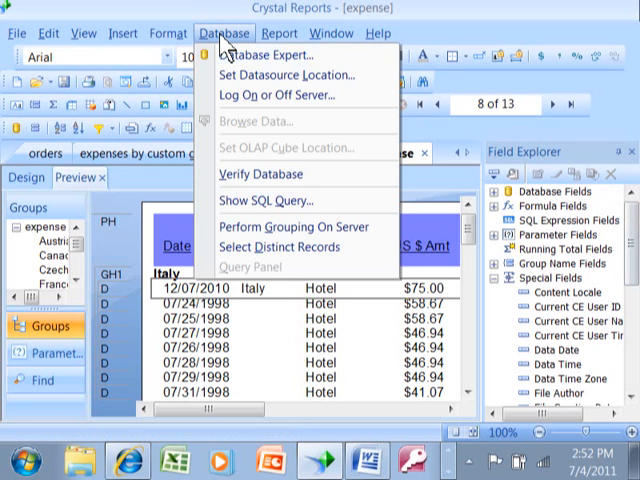
mouse_move(280, 56)
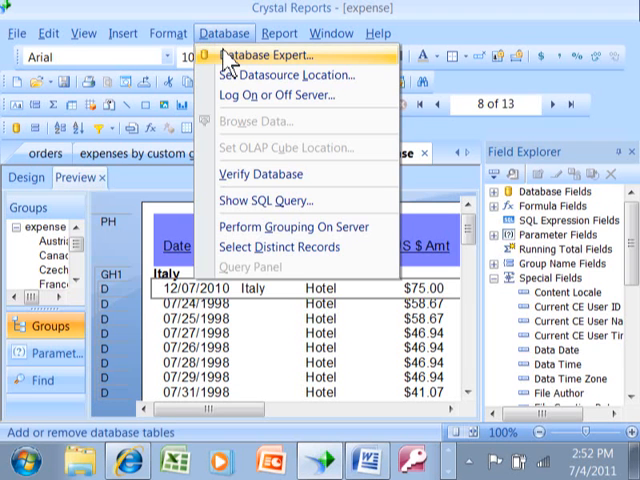
click(272, 56)
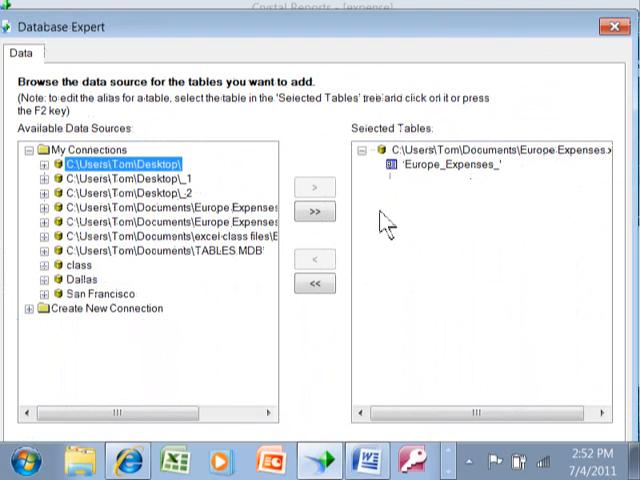
mouse_move(484, 208)
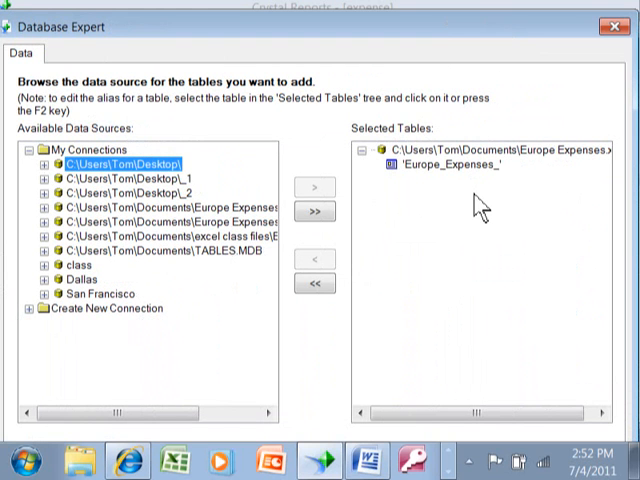
mouse_move(492, 158)
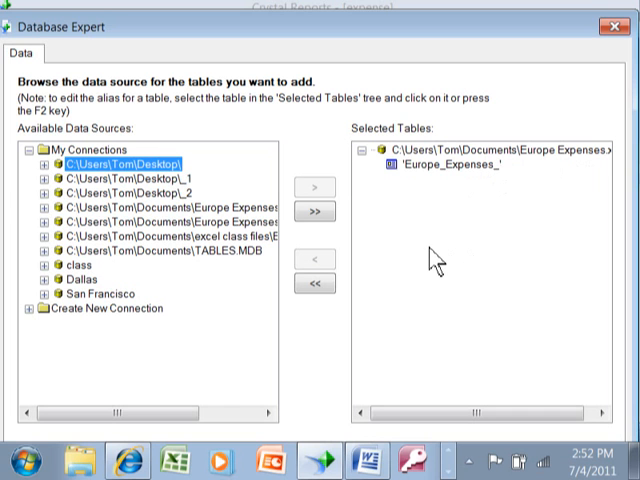
mouse_move(572, 68)
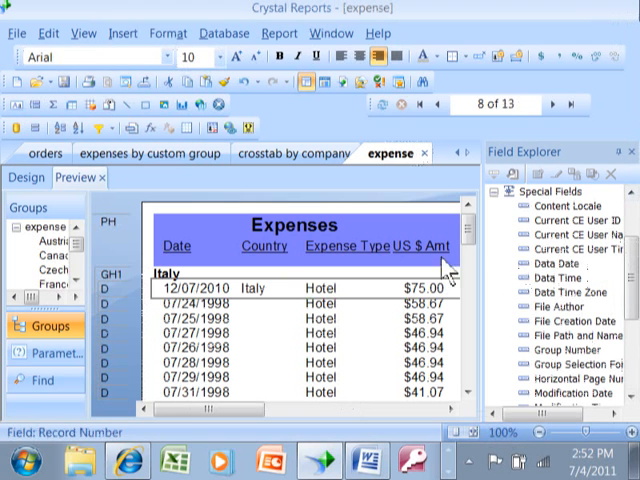
click(176, 244)
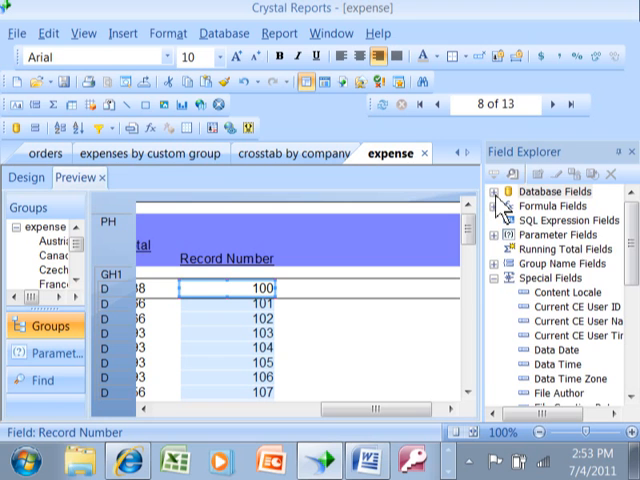
Expand Database Fields with the Europe_Expenses_ columns and Parameter Fields in Field Explorer.
click(506, 192)
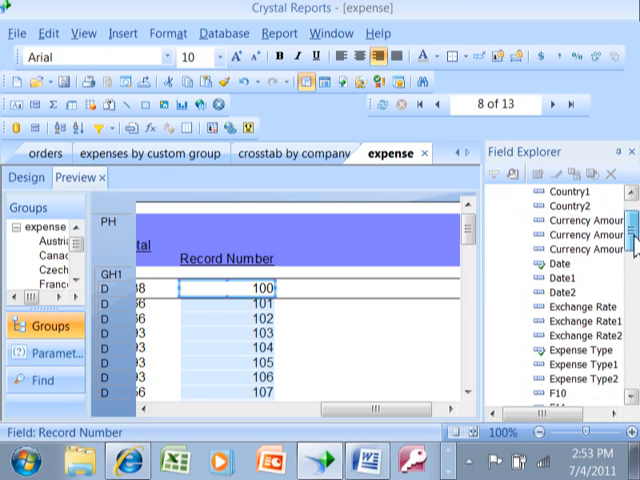
scroll(down, 3)
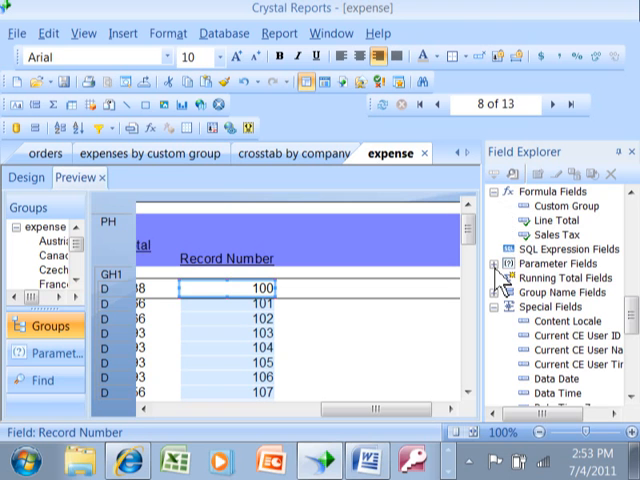
click(500, 268)
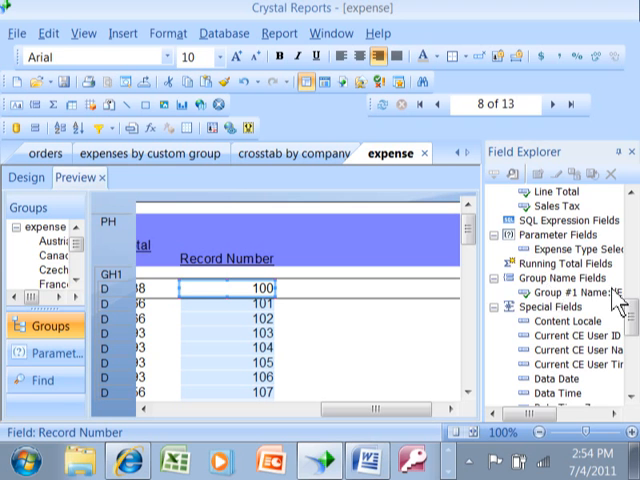
scroll(down, 3)
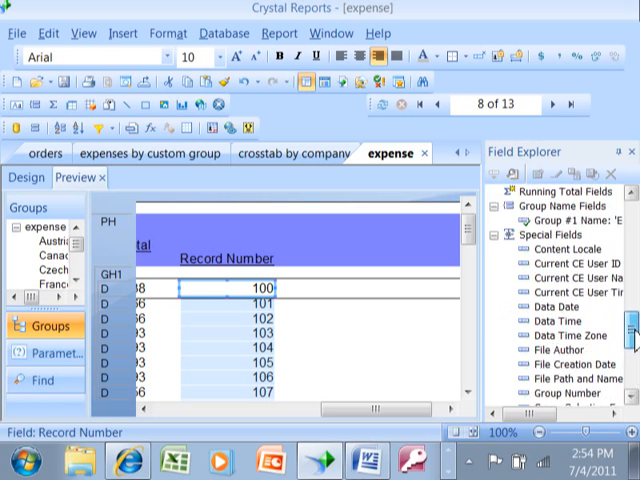
scroll(down, 3)
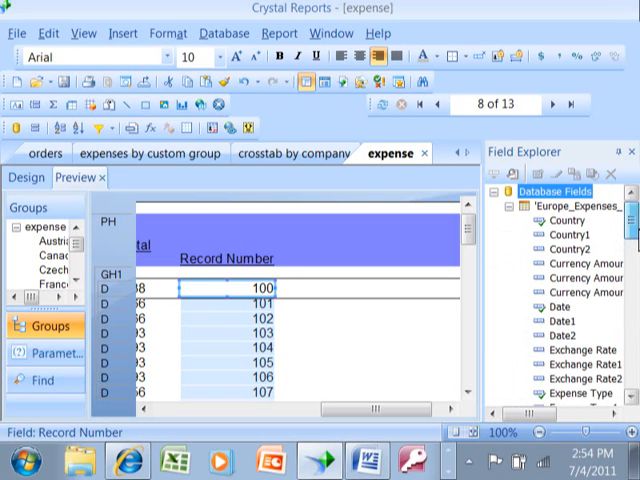
mouse_move(124, 32)
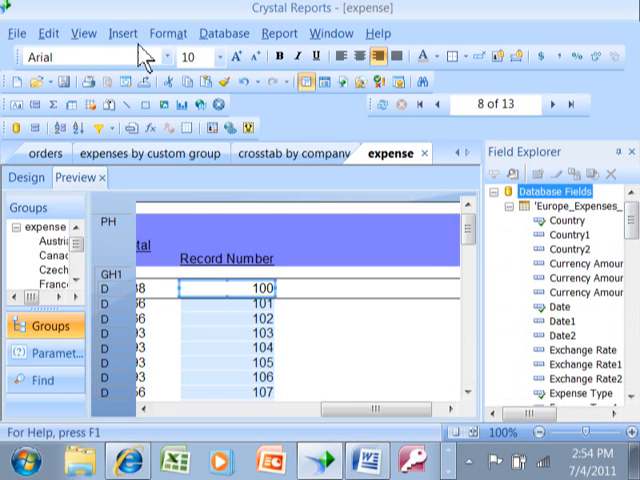
Show the Report Explorer outline listing the header graph, group header and Details fields.
click(84, 32)
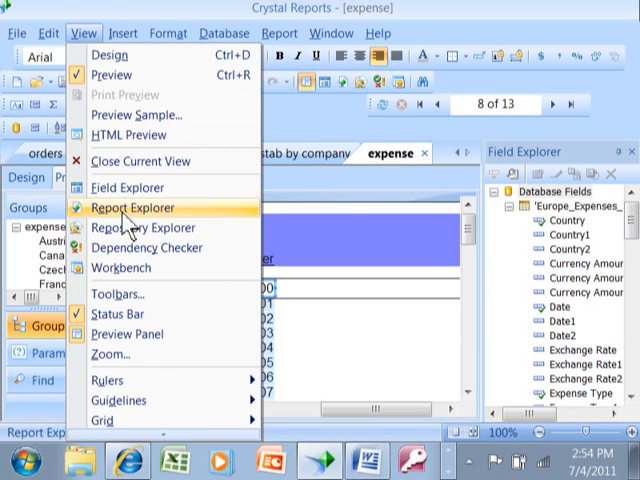
click(128, 208)
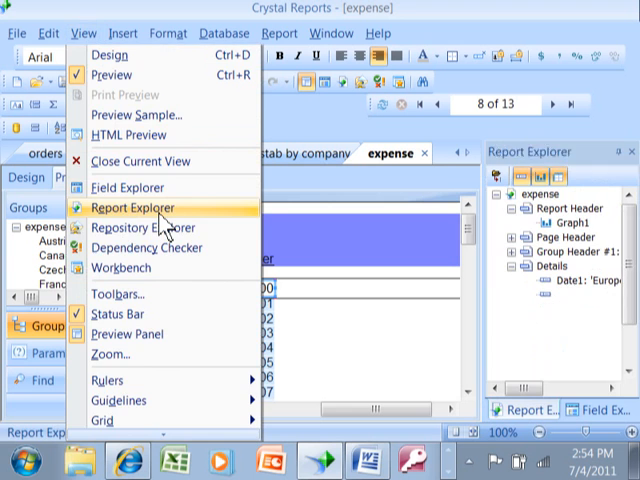
click(128, 208)
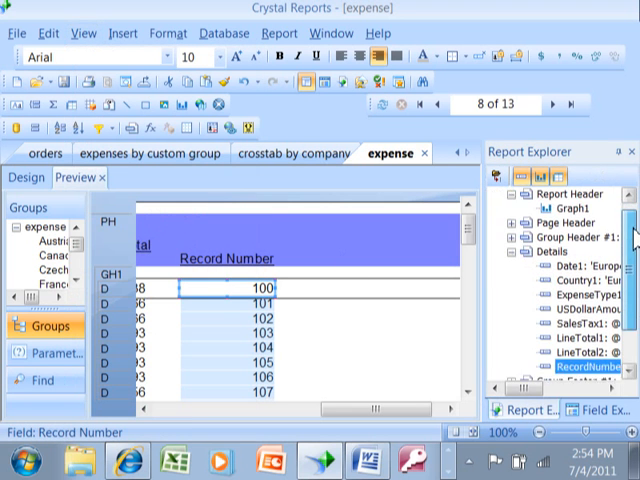